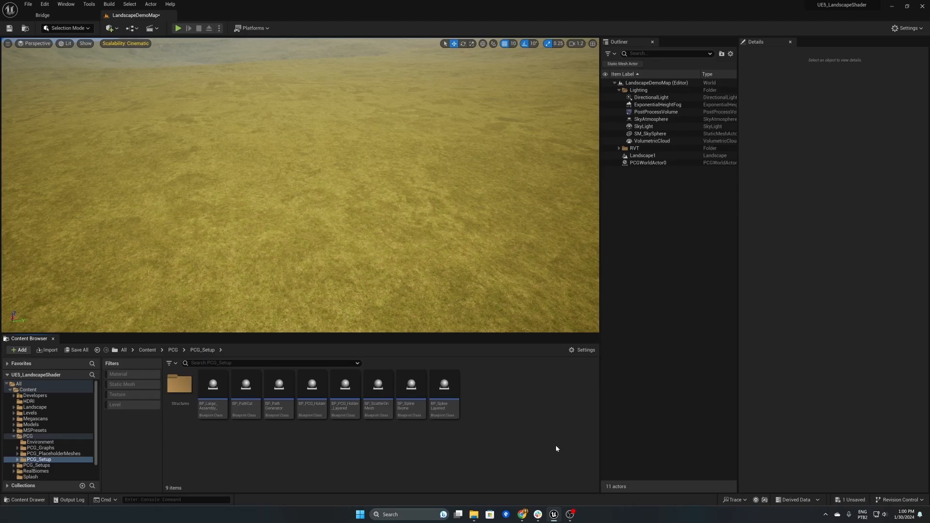
Place BP_SplineLayered in the level and switch to Landscape mode's Paint tab
left_click(443, 384)
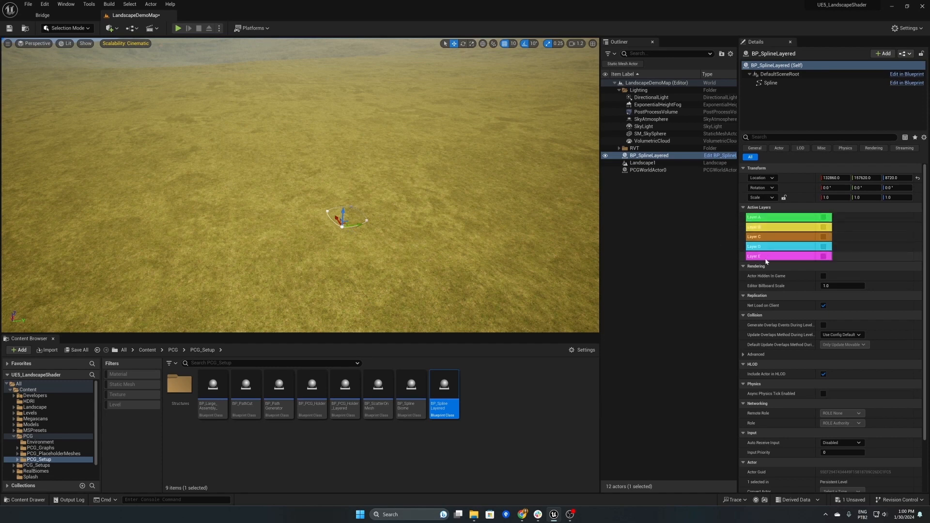
left_click(66, 28)
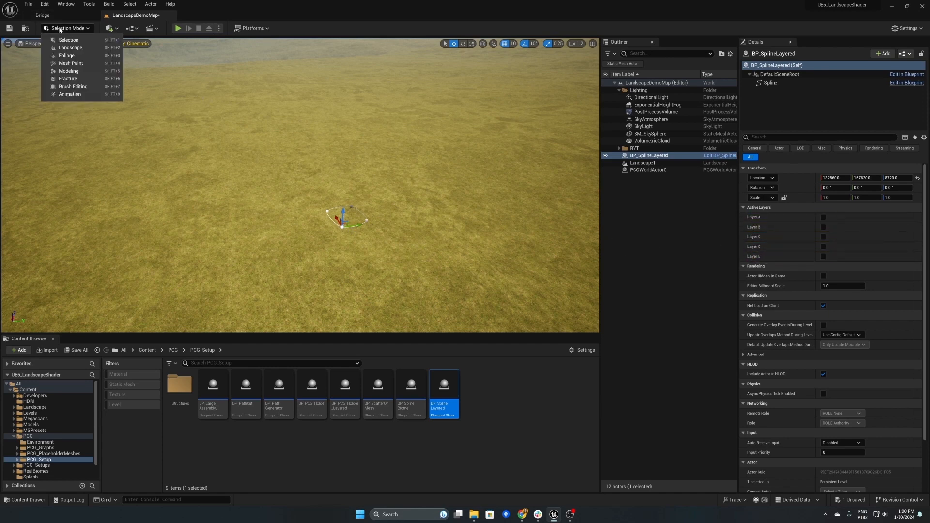
left_click(70, 47)
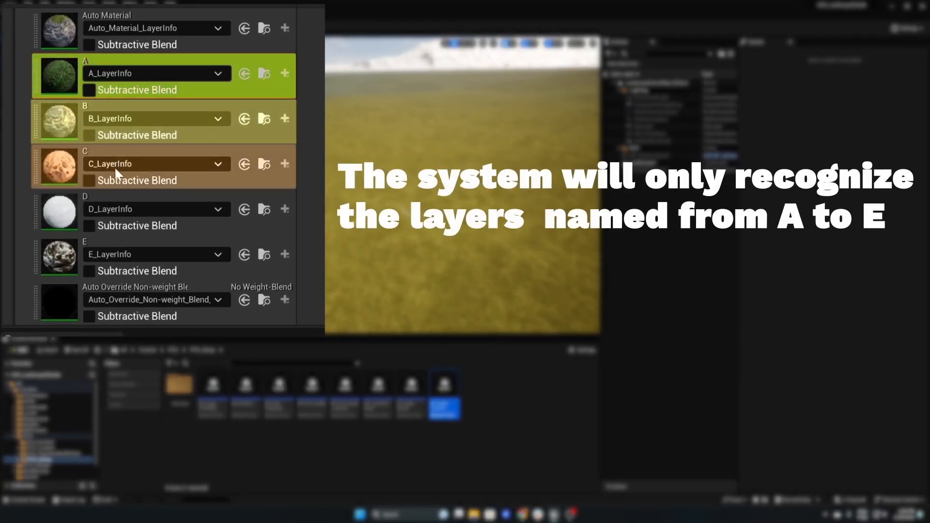
left_click(148, 256)
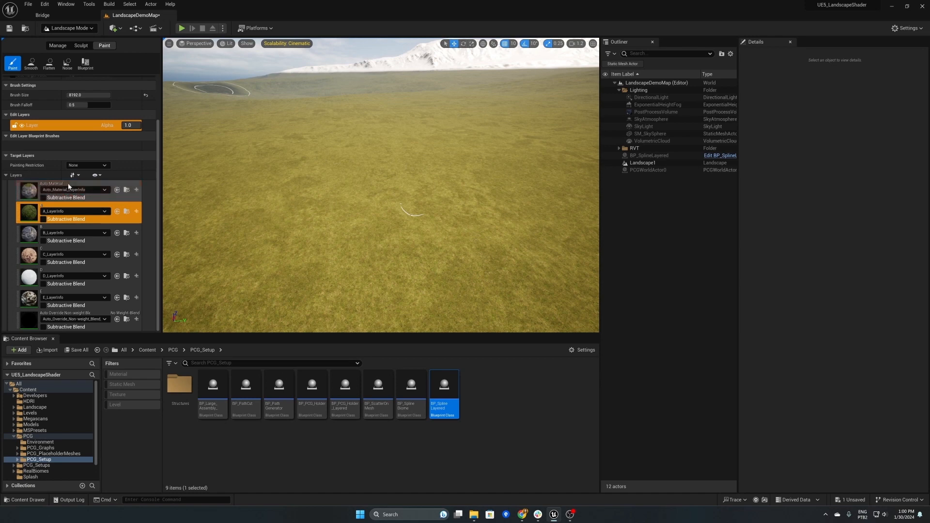
Paint landscape patches with target layers B, C and E, then paint layer A back in
left_click(66, 232)
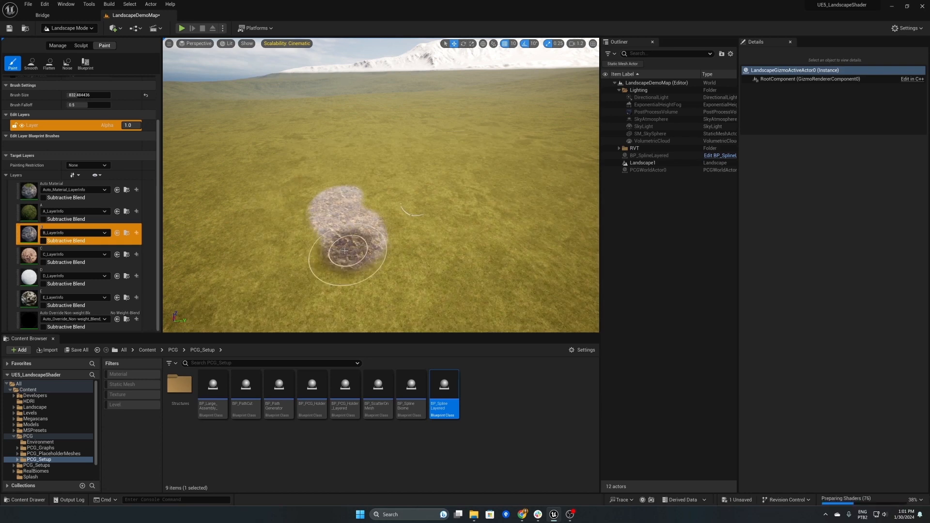
left_click(53, 254)
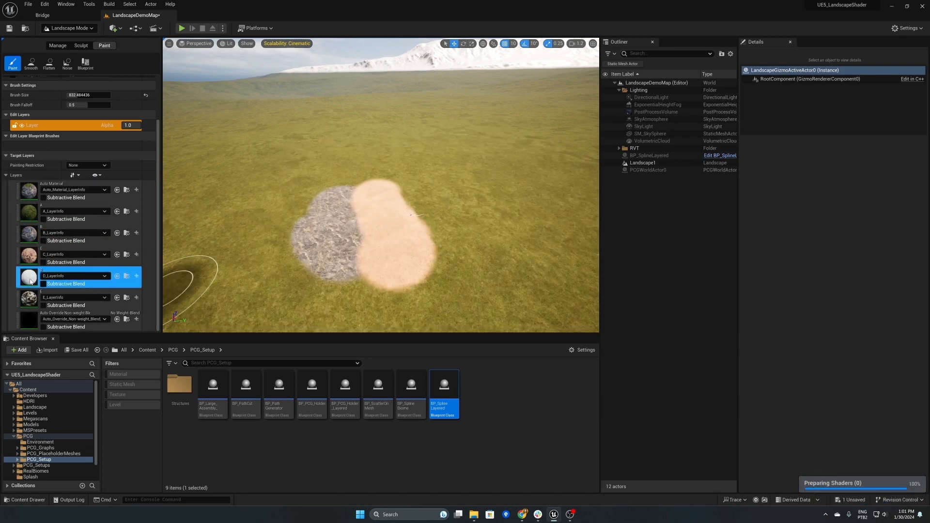
left_click(71, 298)
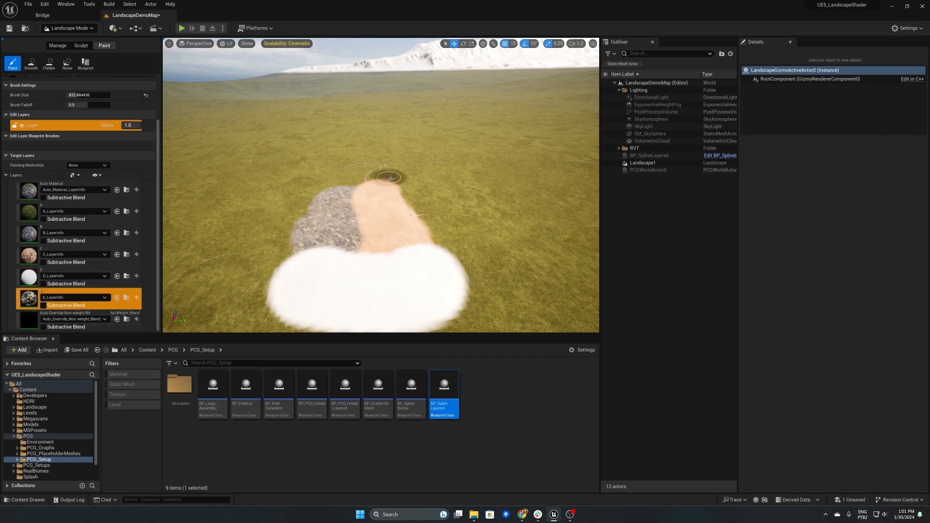
left_click(72, 211)
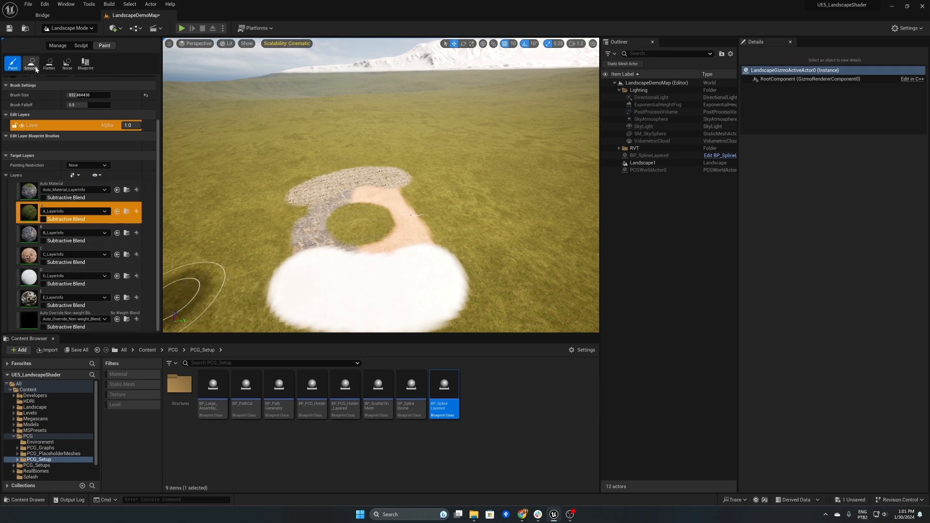
Use the Smooth tool on layer B and the next layer to soften patch edges
left_click(30, 64)
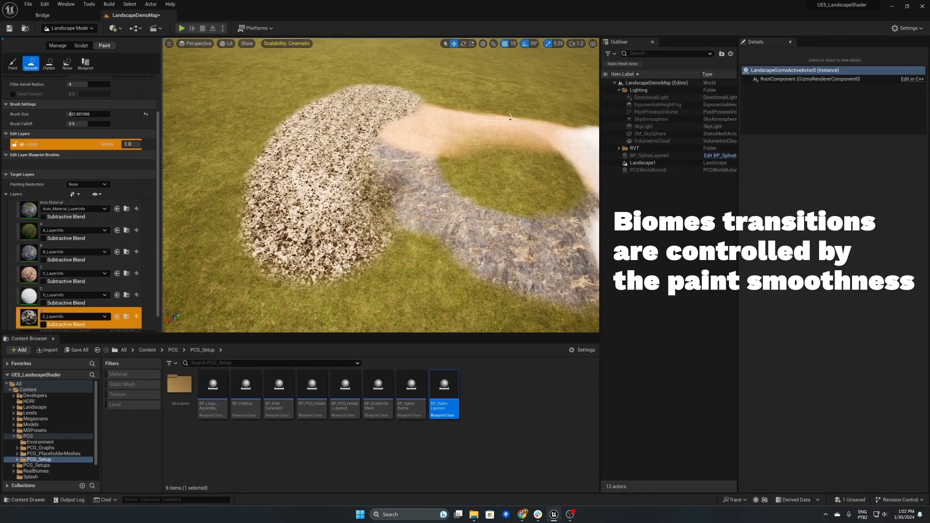
left_click(53, 251)
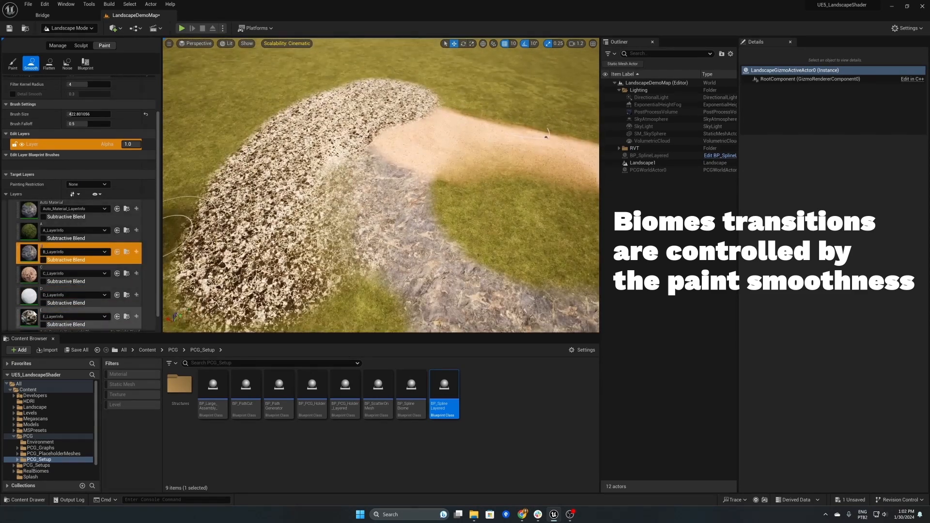
left_click(53, 274)
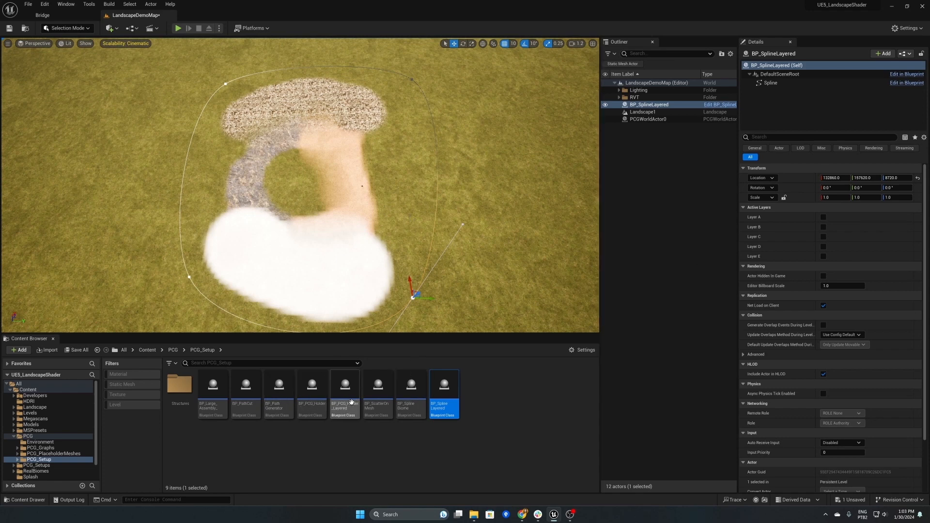
mouse_move(344, 385)
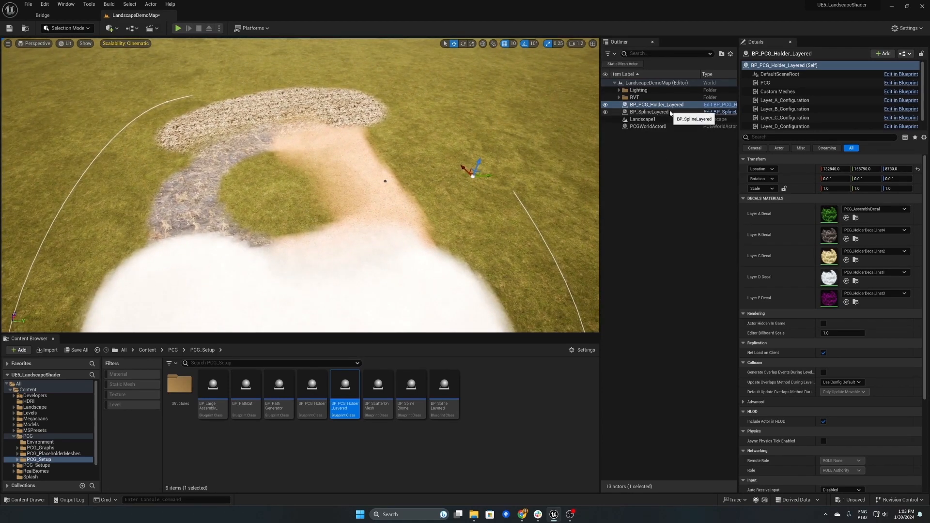
Select the layered spline actor to edit its layer settings
left_click(650, 111)
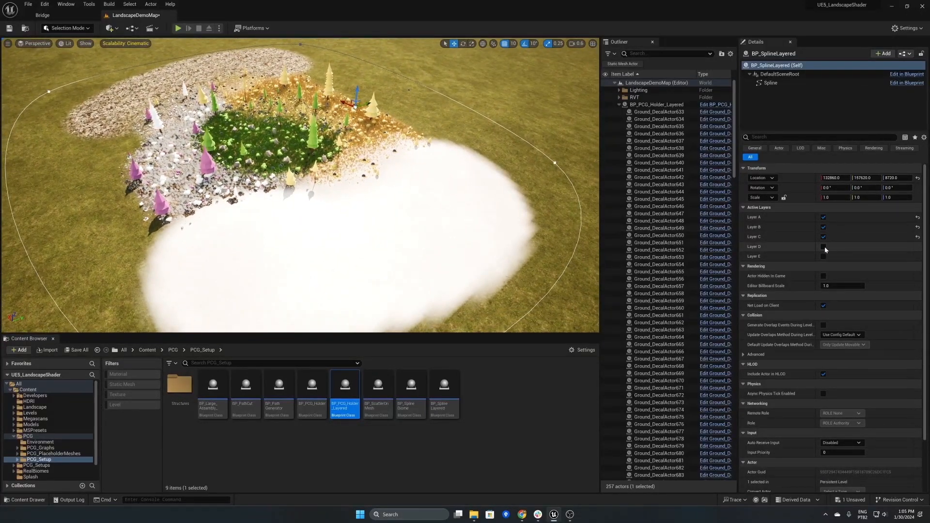
Enable Layer D and Layer E under the spline's Active Layers
left_click(824, 246)
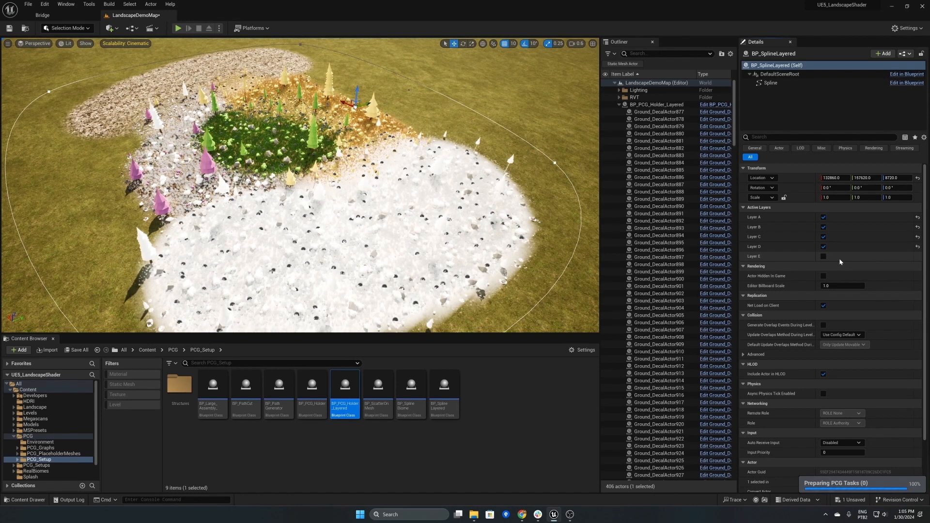
left_click(824, 257)
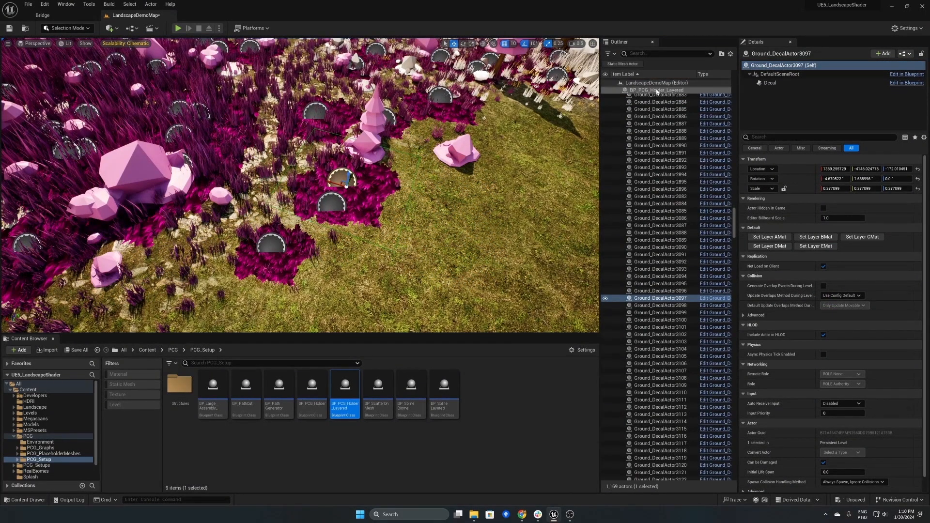
Set BP_PCG_Holder_Layered's Layer E decal to the white snow decal instance
left_click(656, 104)
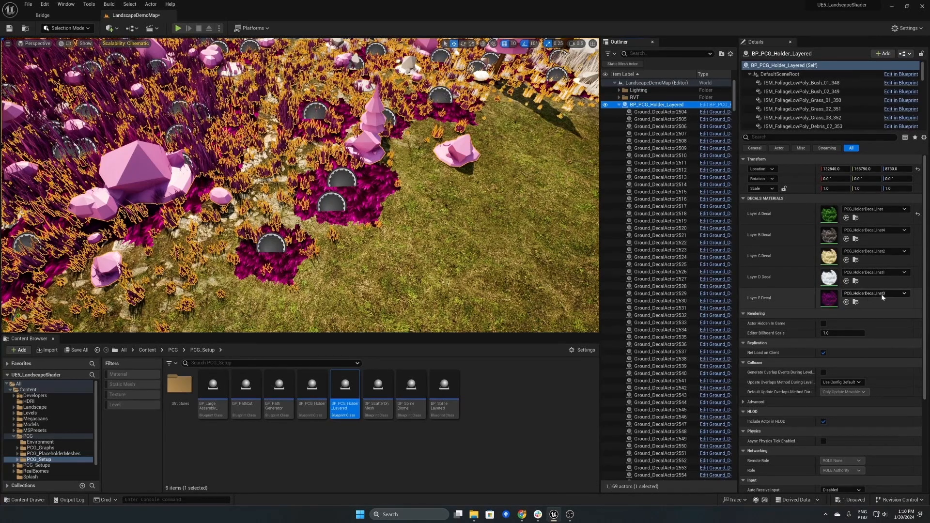
left_click(904, 294)
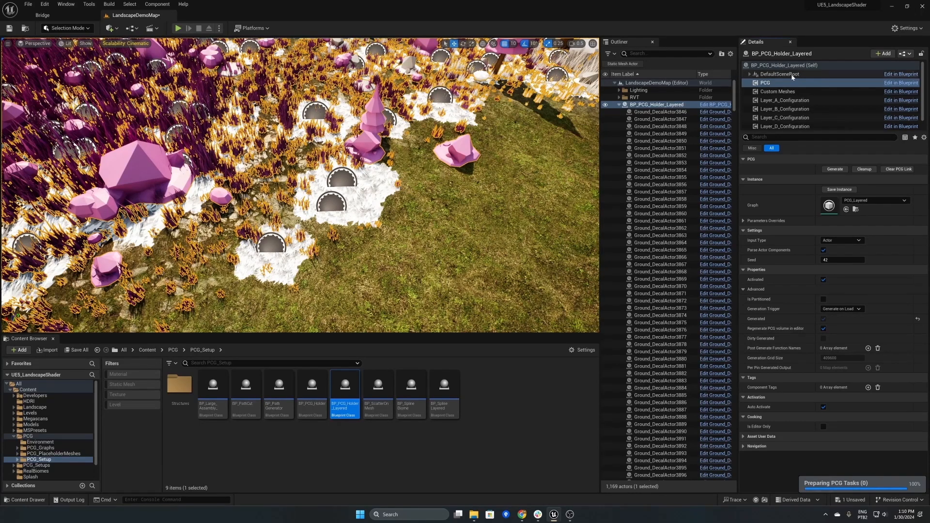
left_click(781, 65)
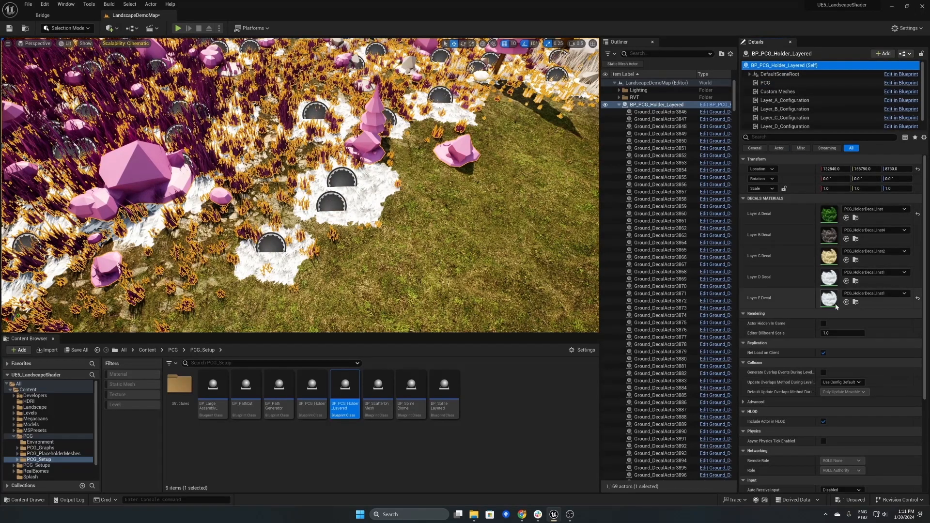